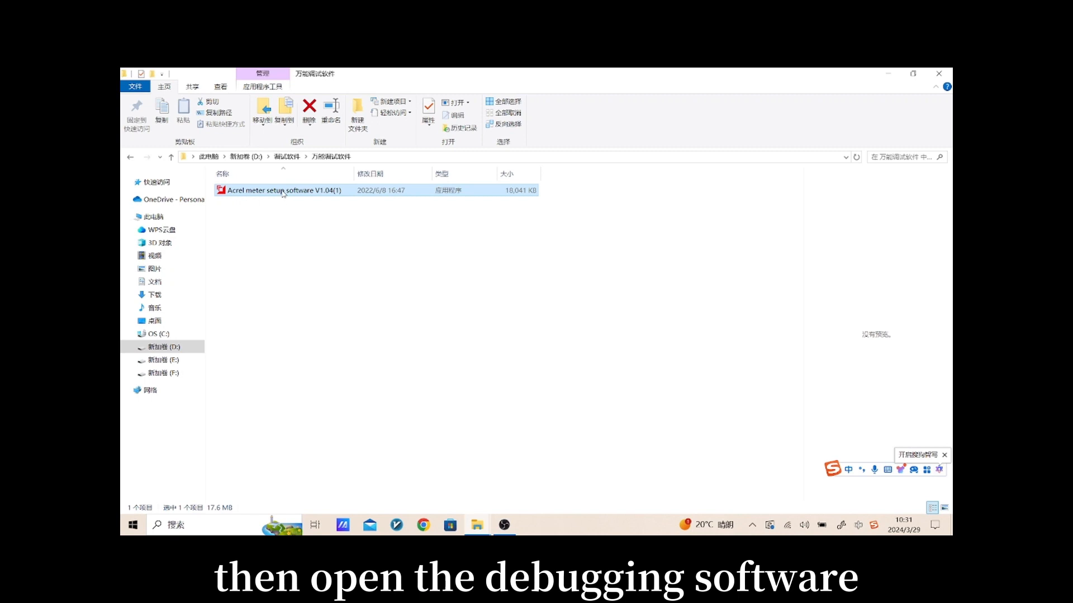
- Launch the setup software, choose the ACR10R instrument model and log in for local debugging
double_click(282, 190)
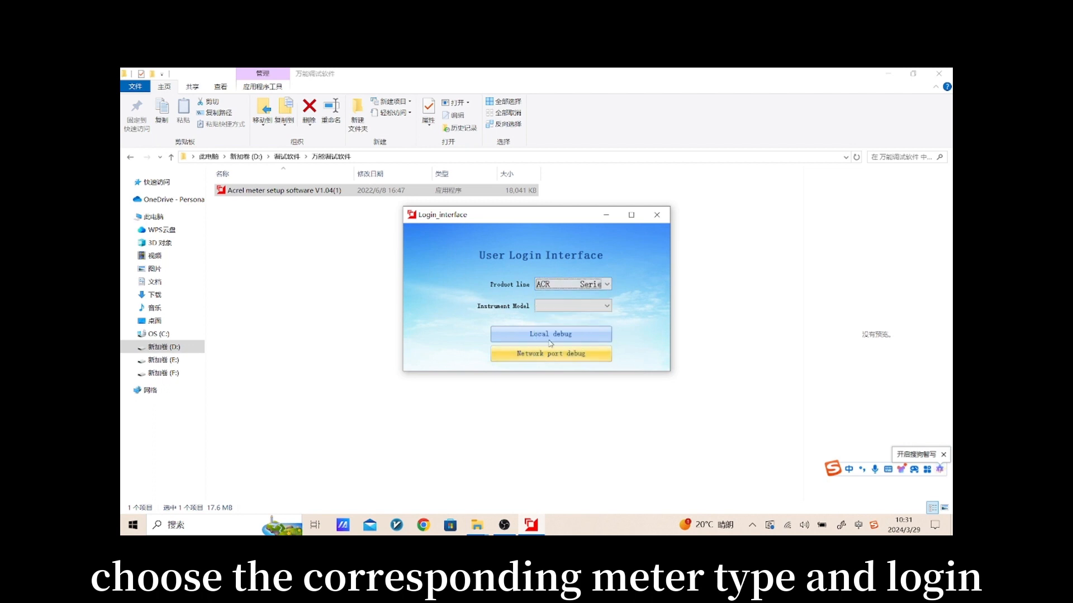
left_click(604, 305)
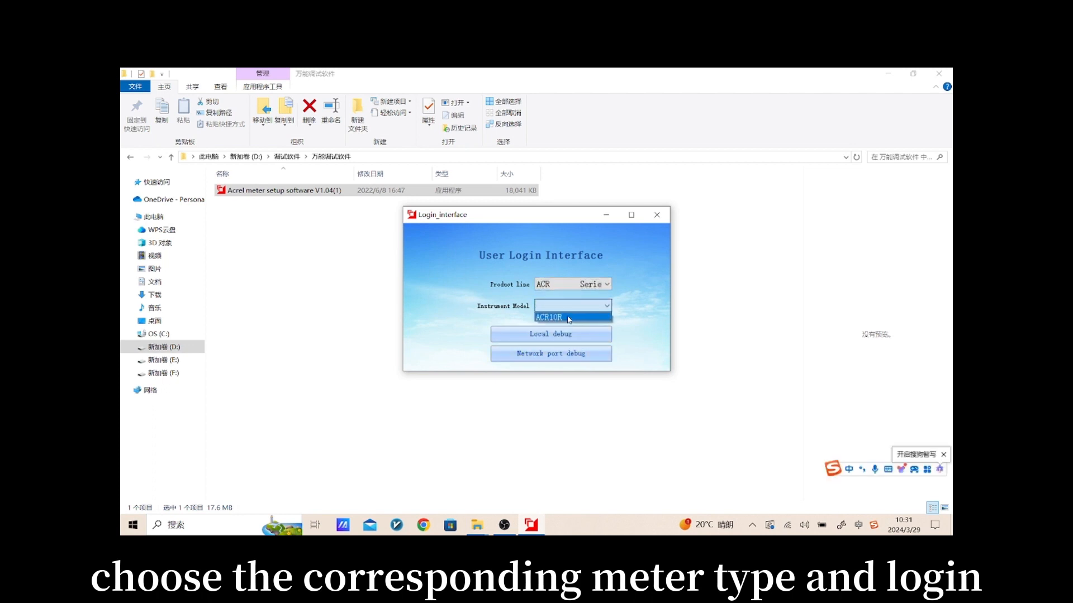
left_click(567, 316)
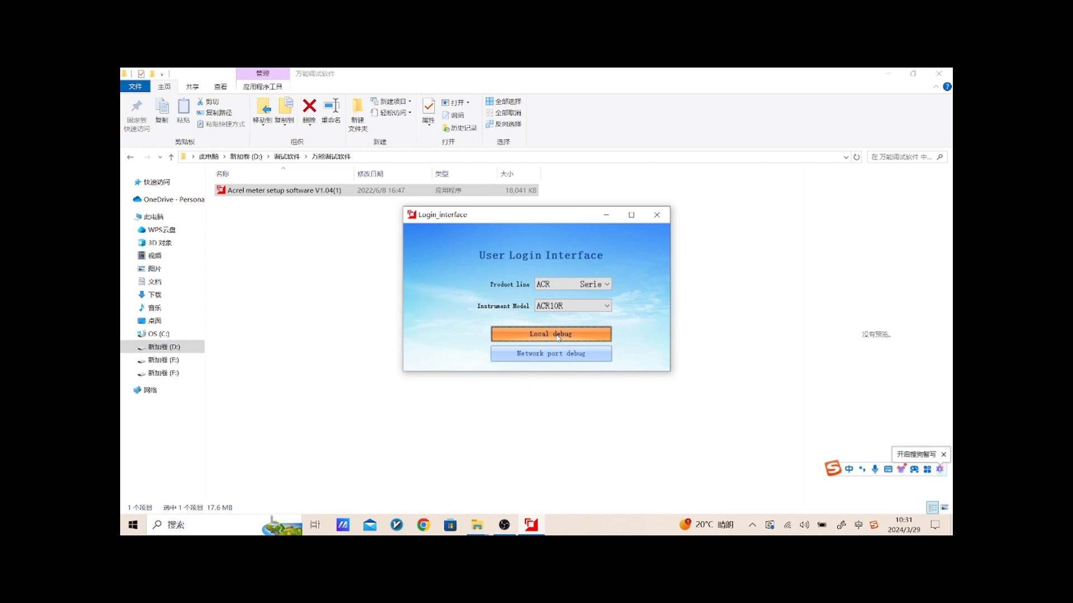
left_click(549, 334)
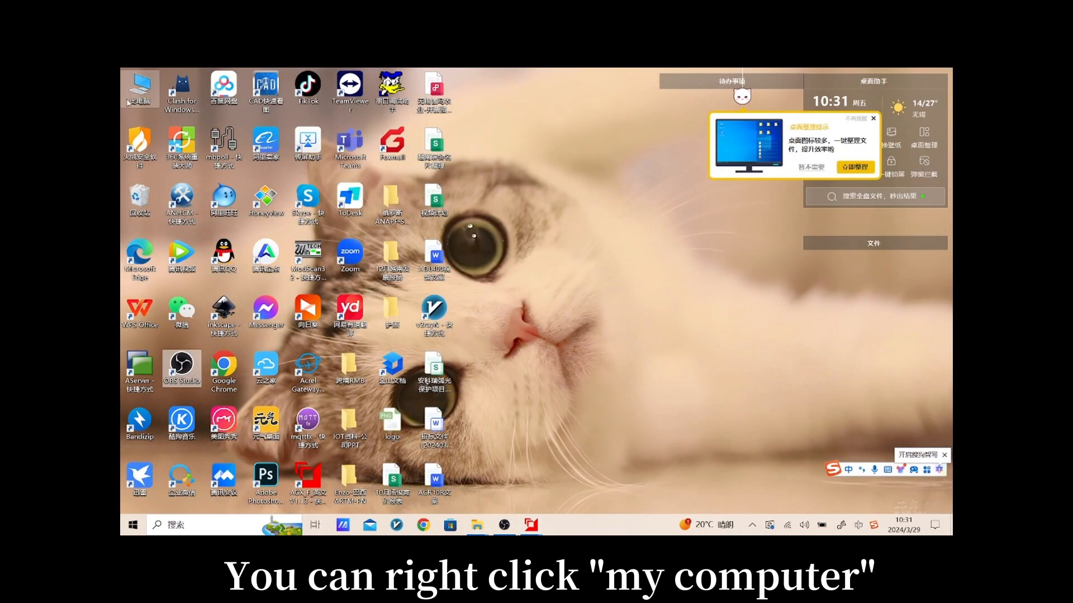
- In Device Manager, expand Ports to find the meter on USB Serial Port COM3, then close Computer Management
right_click(140, 86)
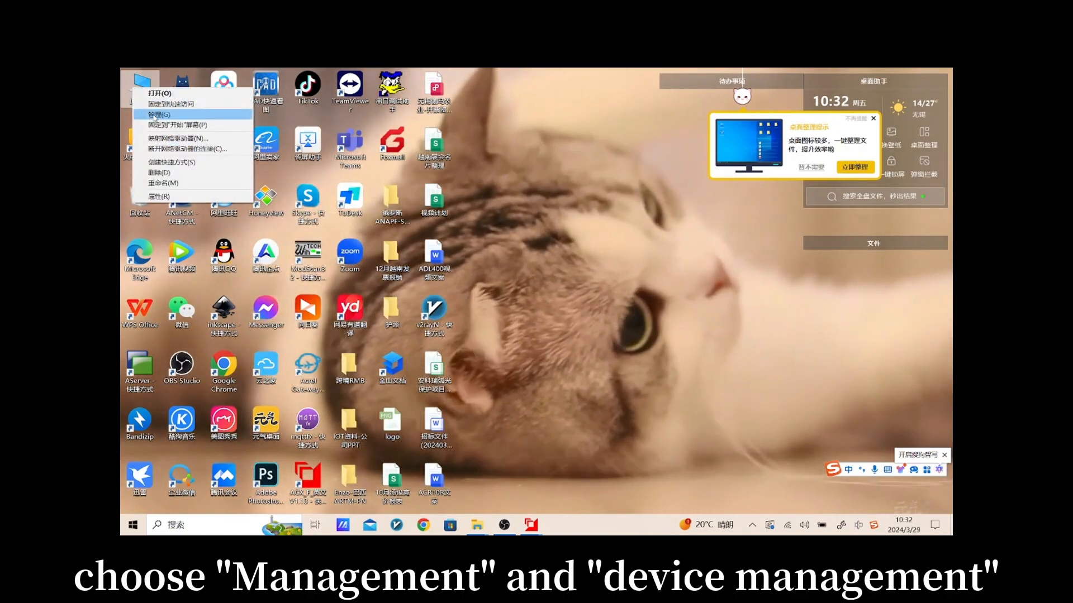
left_click(156, 114)
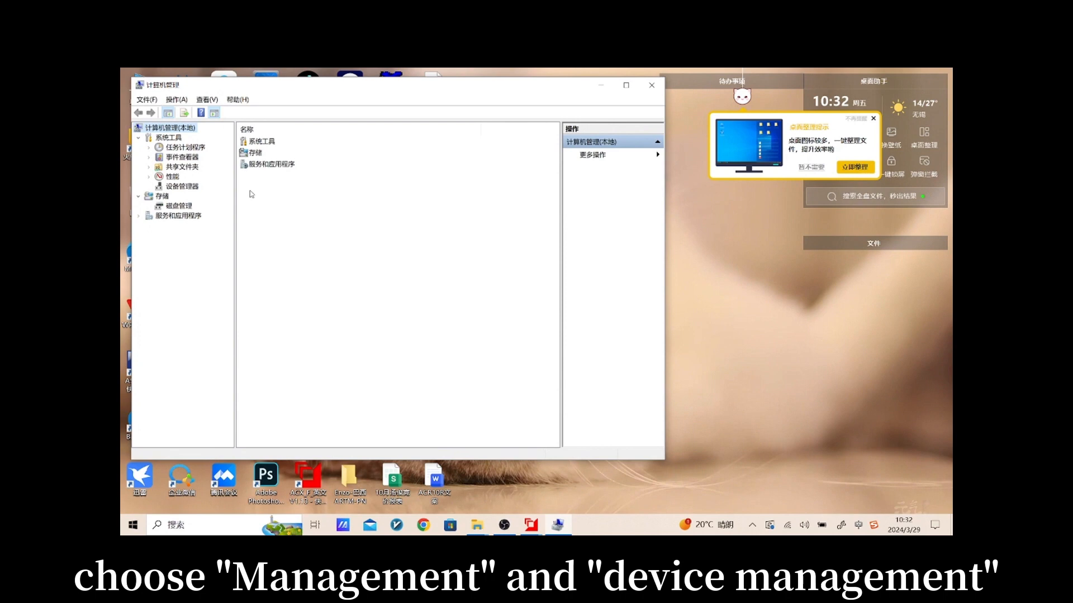
left_click(179, 186)
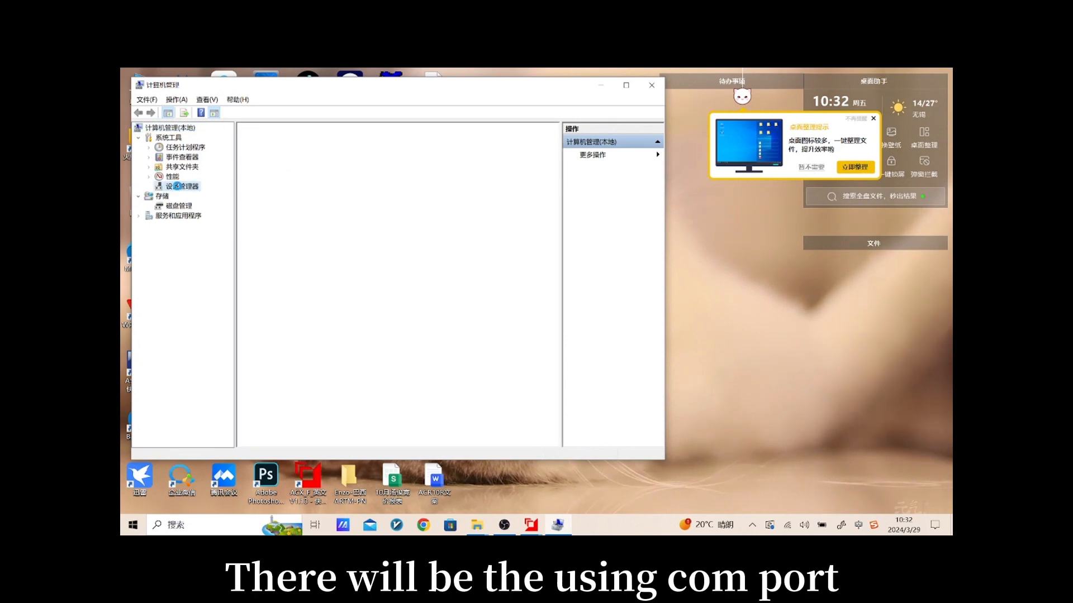
left_click(180, 187)
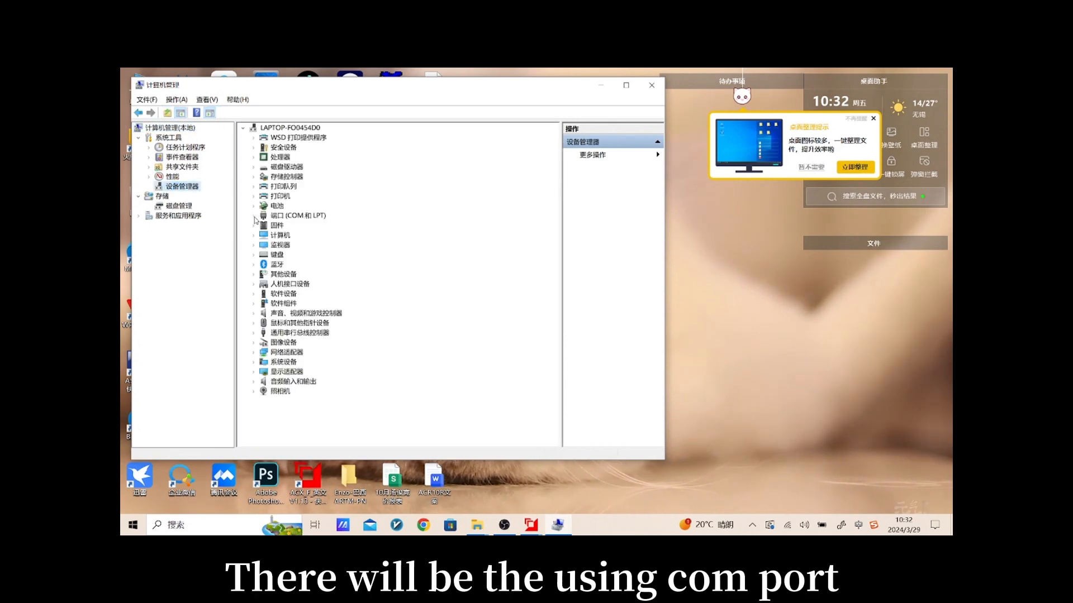
left_click(253, 216)
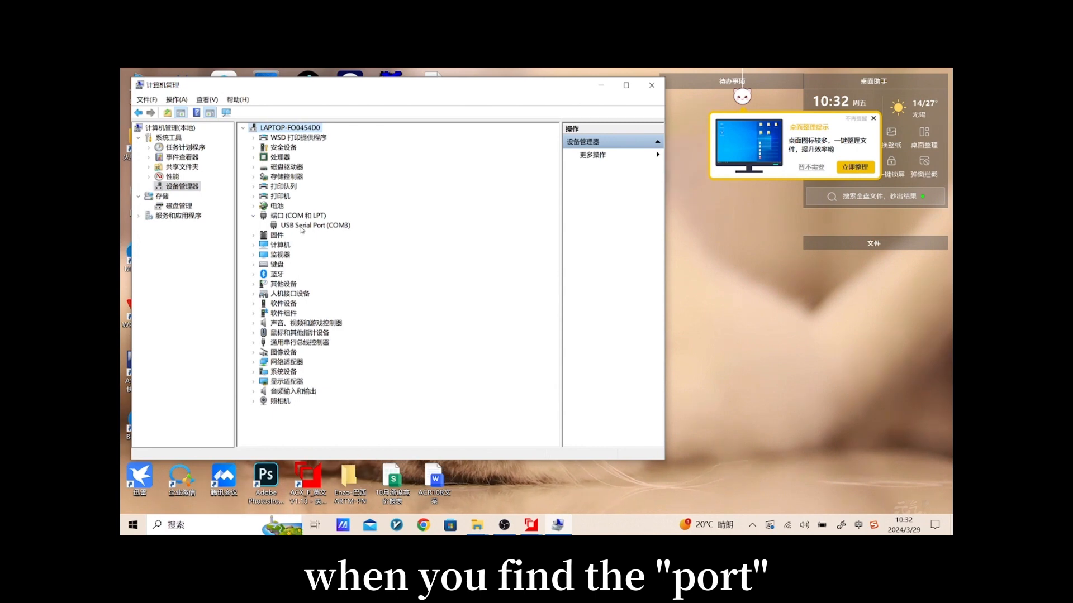
left_click(313, 225)
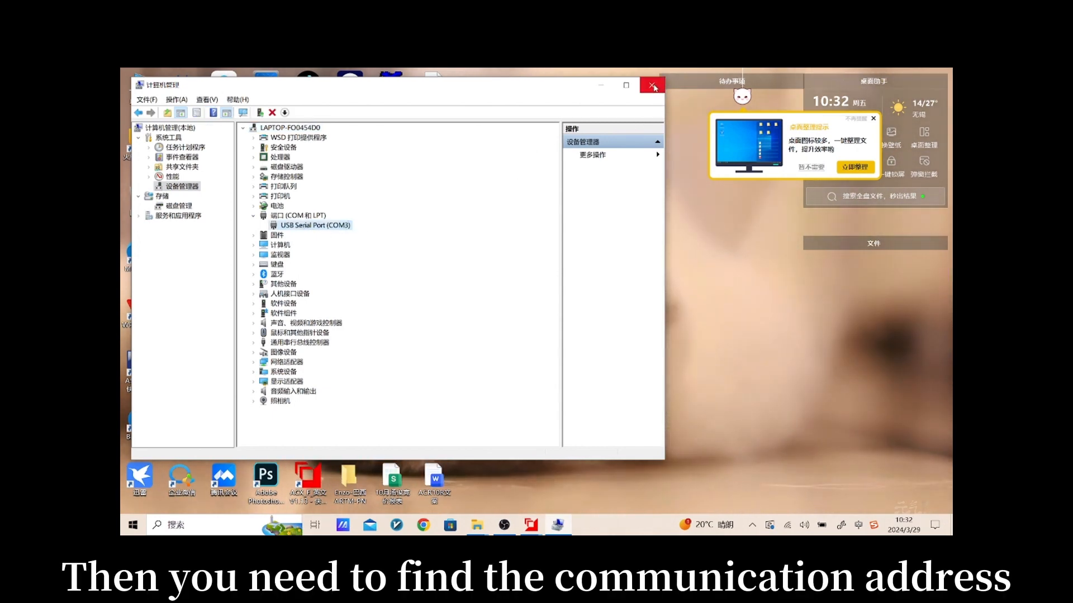
left_click(651, 85)
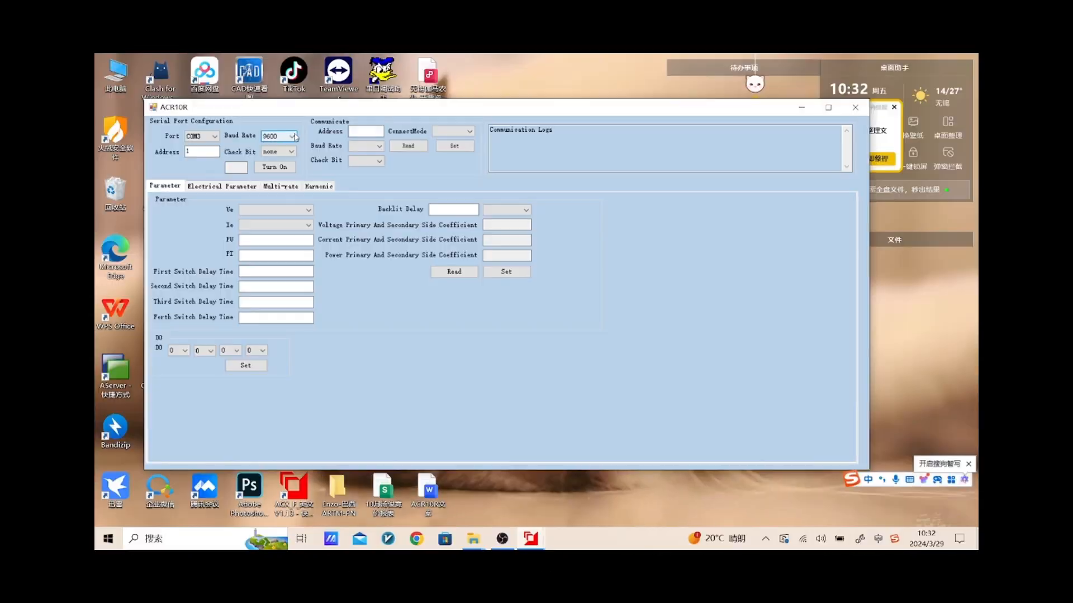
- Turn on the serial connection with address 1 and 9600 baud, then read the meter's current communication settings
left_click(200, 151)
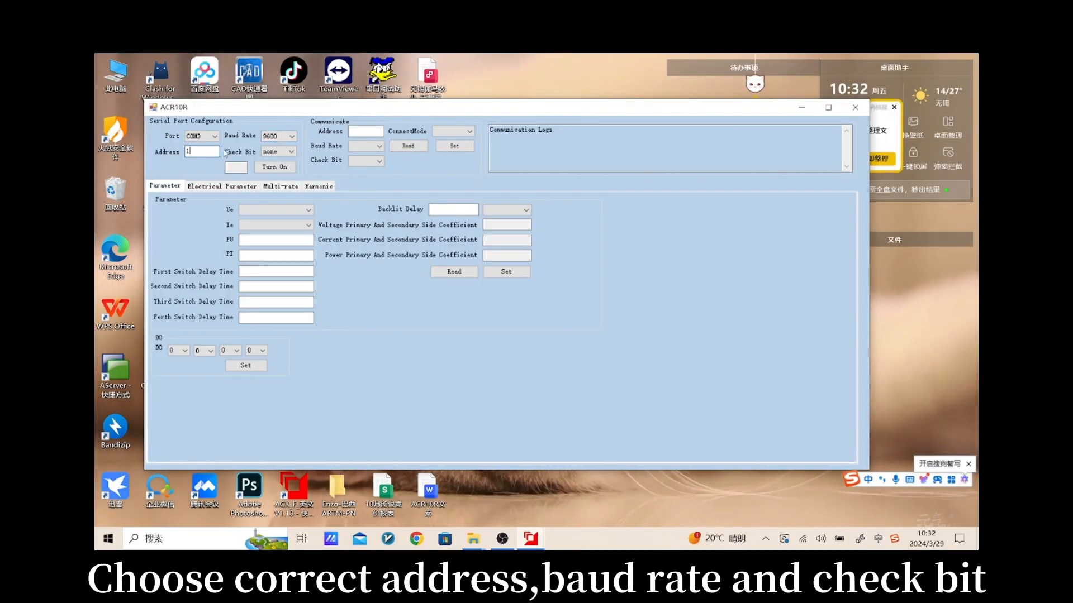
left_click(295, 135)
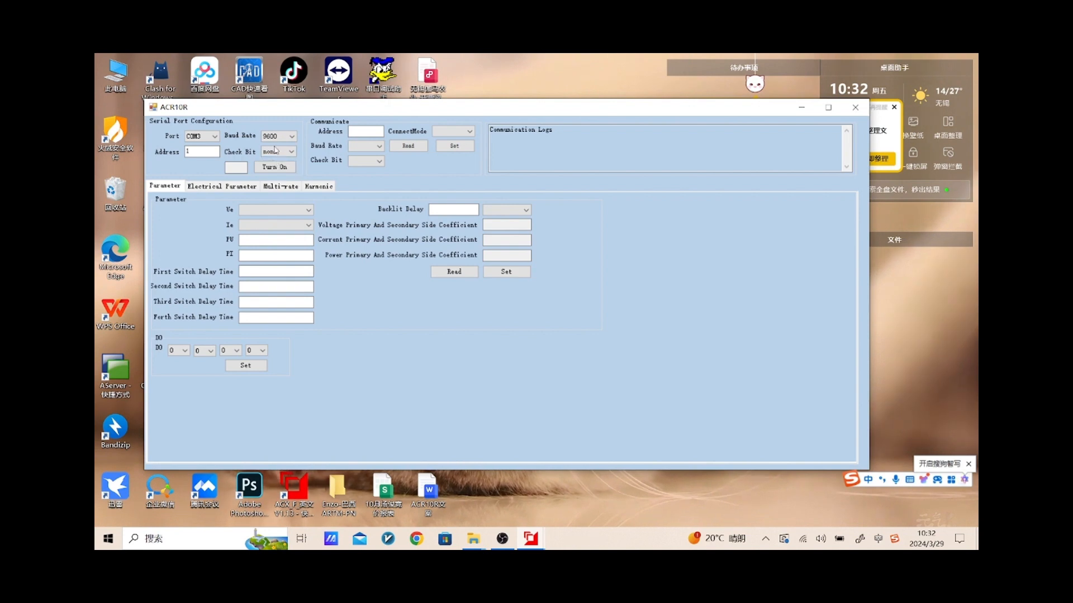
left_click(274, 166)
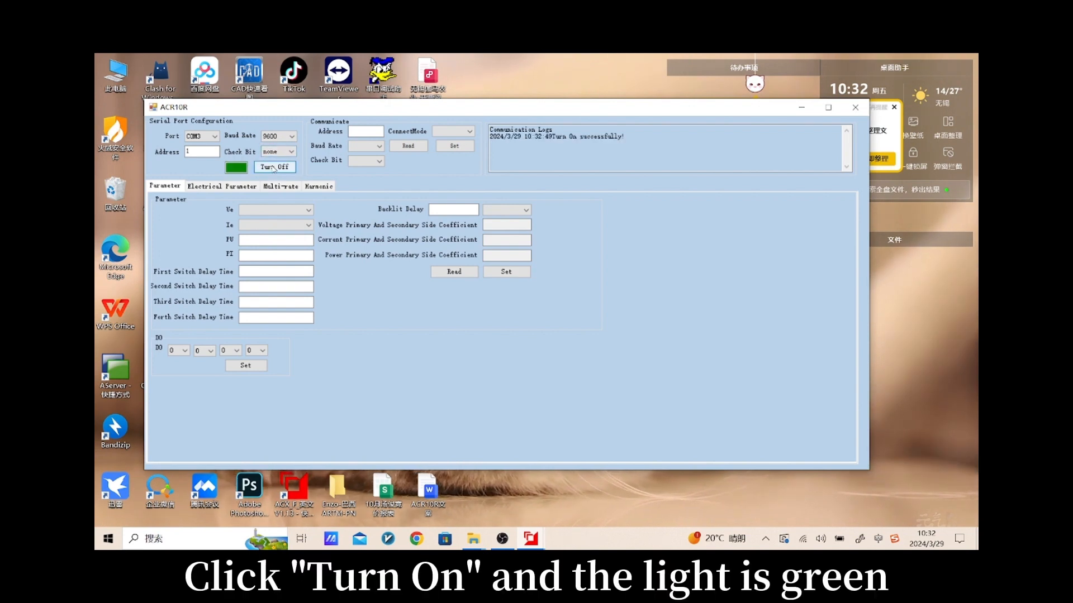
left_click(407, 146)
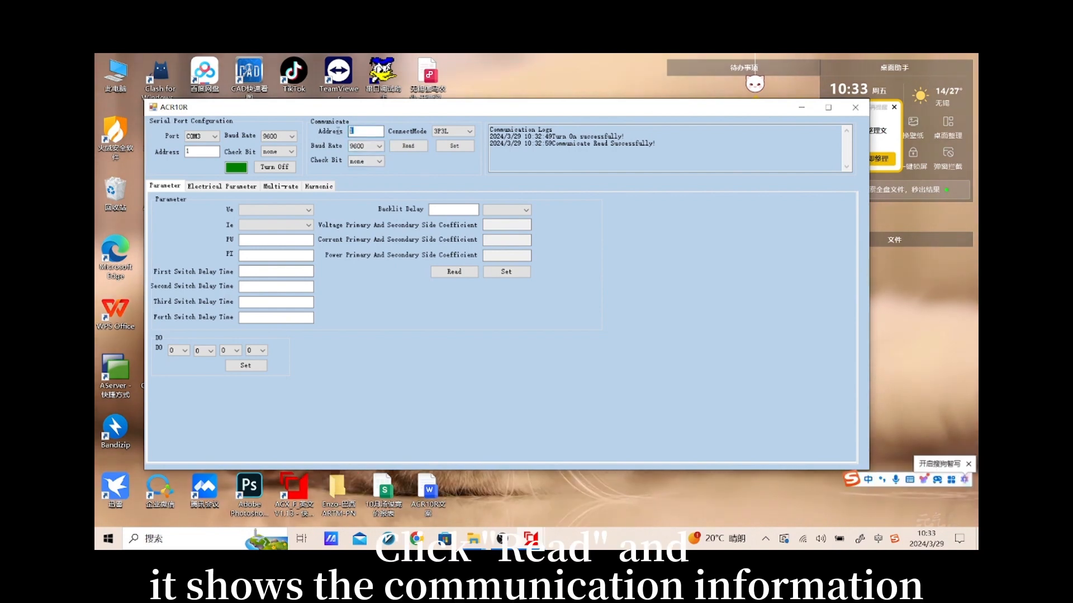
- Enter address 10, baud rate 19200 and connect mode 3P4L for the meter
type("10")
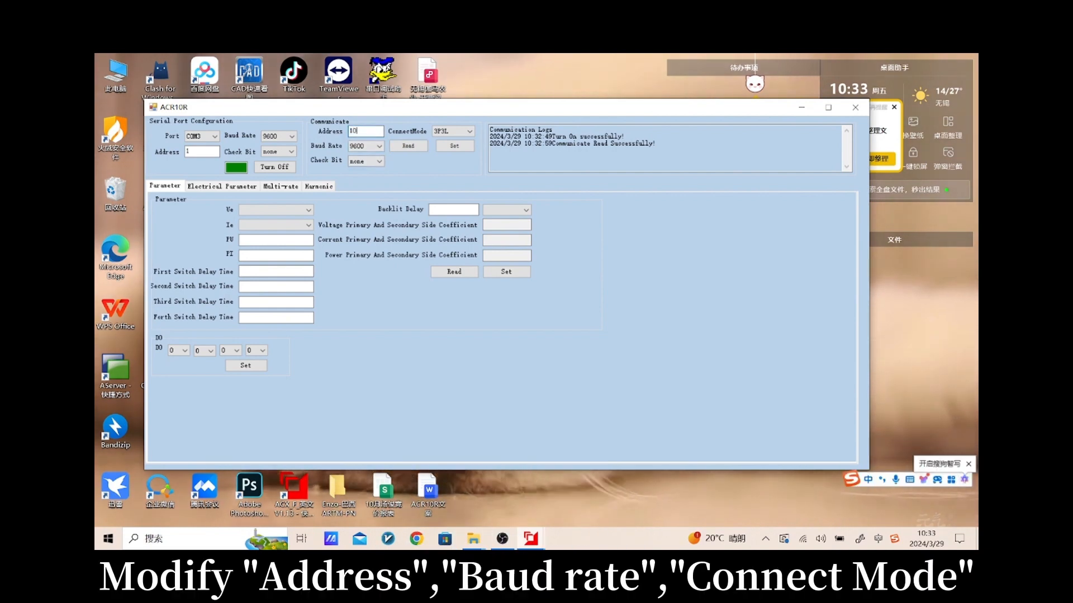
left_click(380, 145)
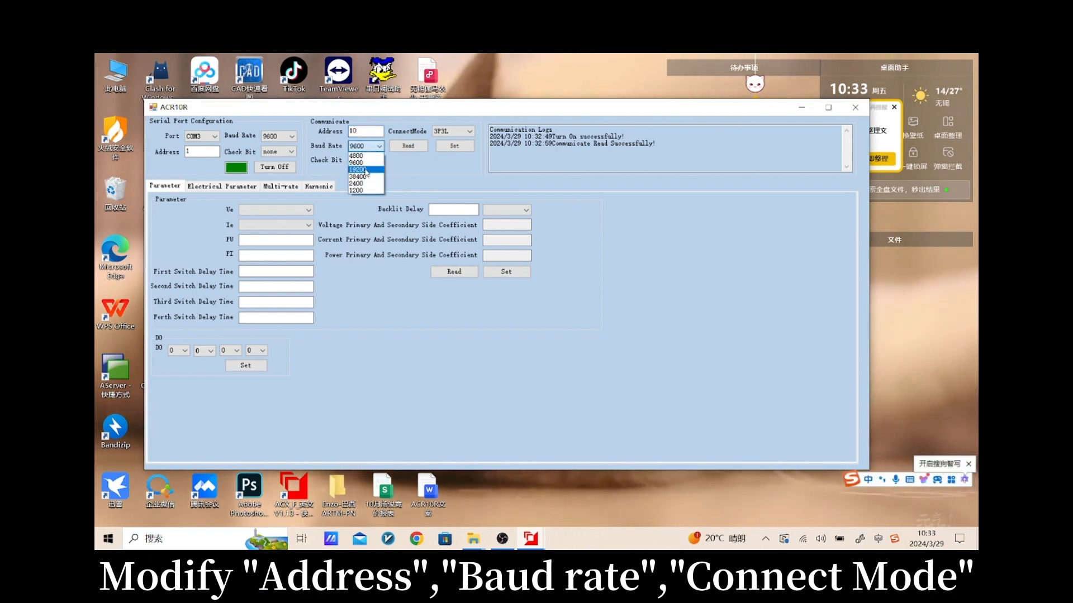
left_click(356, 168)
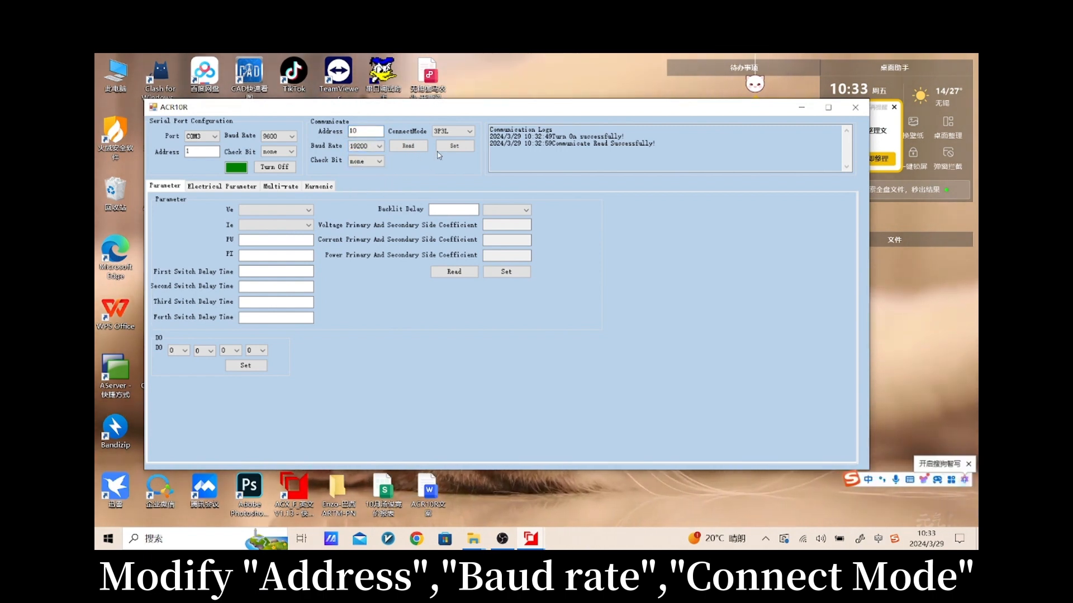
left_click(468, 131)
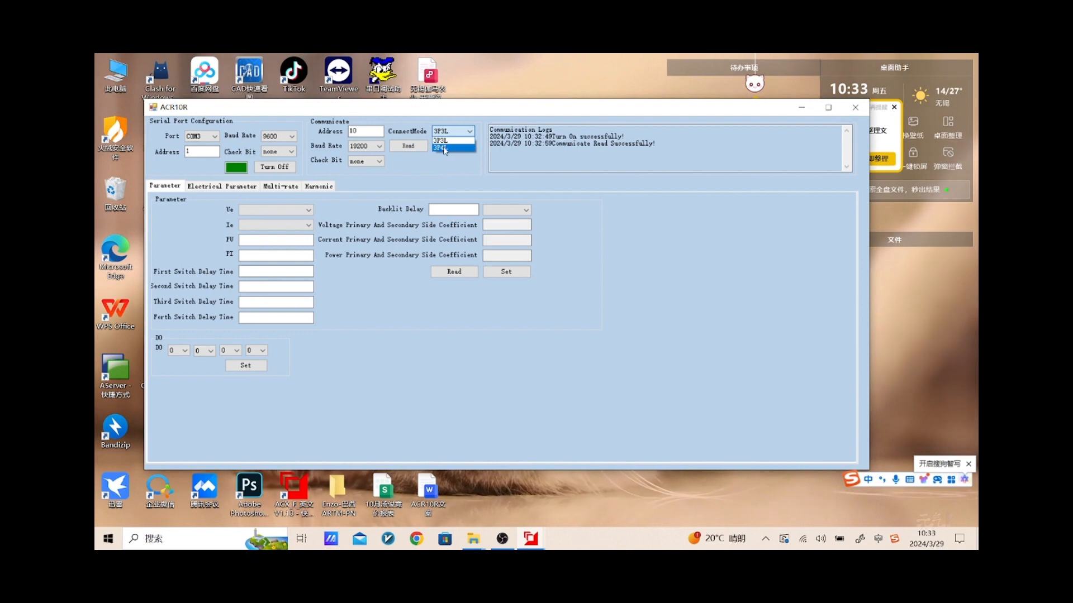
left_click(446, 150)
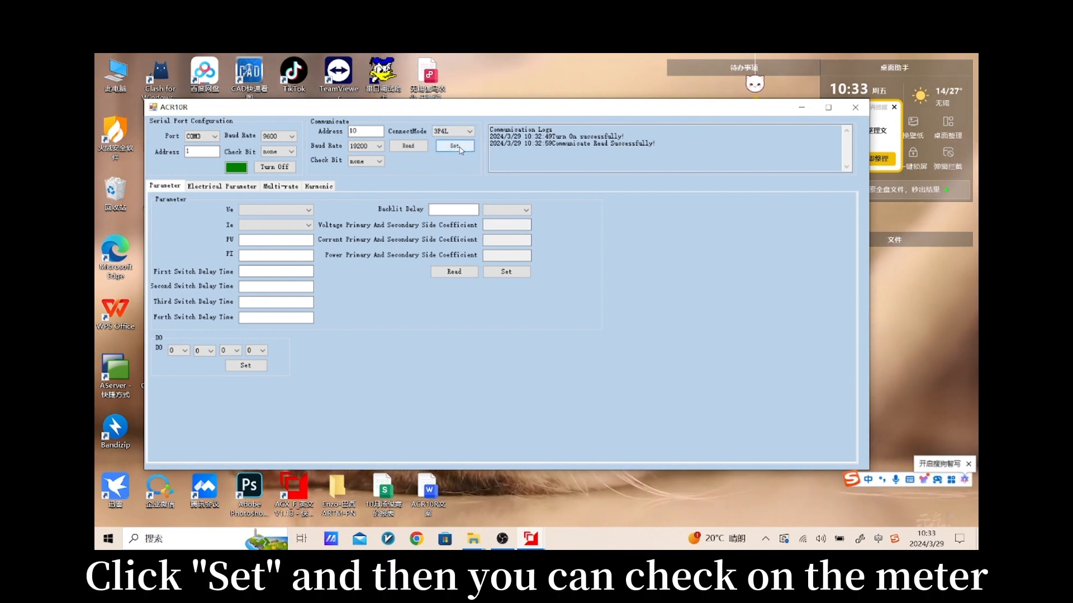